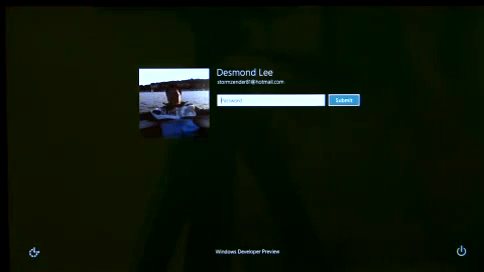
Enter the account password on the sign-in screen to log in.
type("password")
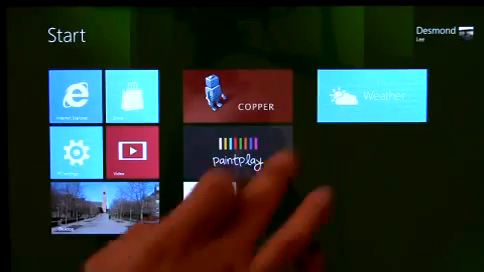
Launch the Weather app to view Redmond, WA's 30° forecast.
left_click(374, 100)
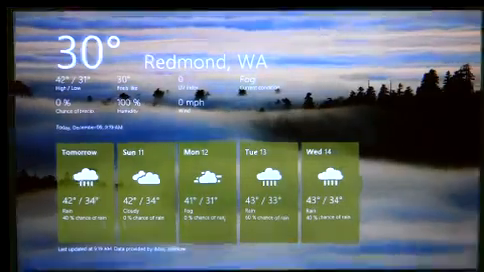
key("Win")
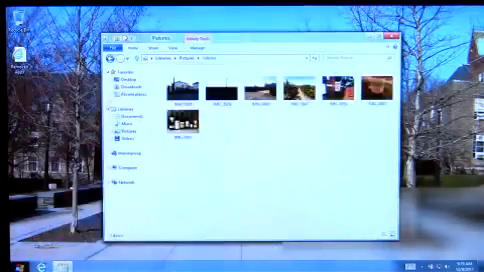
Browse the Pictures library in Windows Explorer to confirm the photos survived the refresh.
left_click(385, 33)
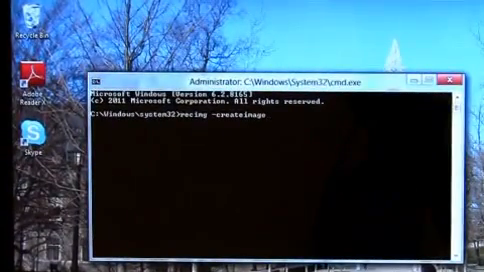
Run 'recimg -createimage c:\RecoveryImage' in the administrator Command Prompt.
type("c:\\re")
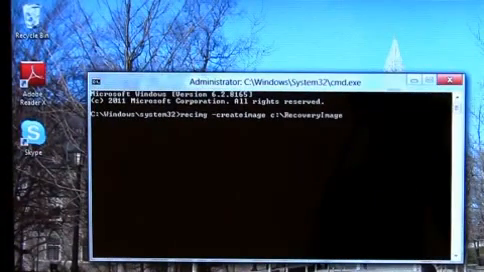
key("Return")
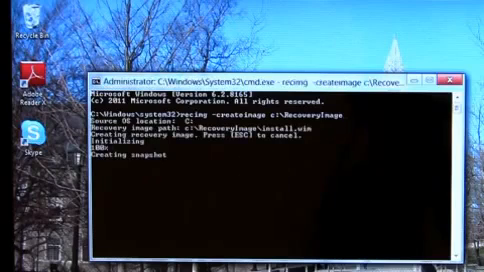